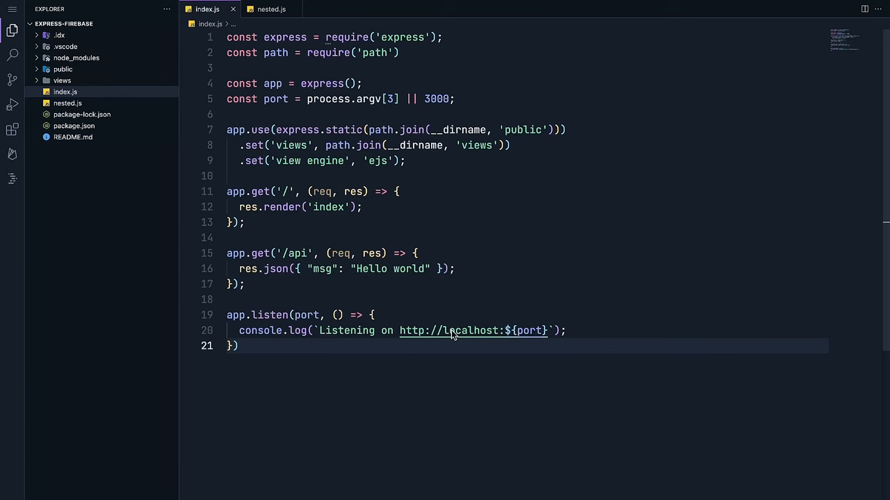
mouse_move(452, 331)
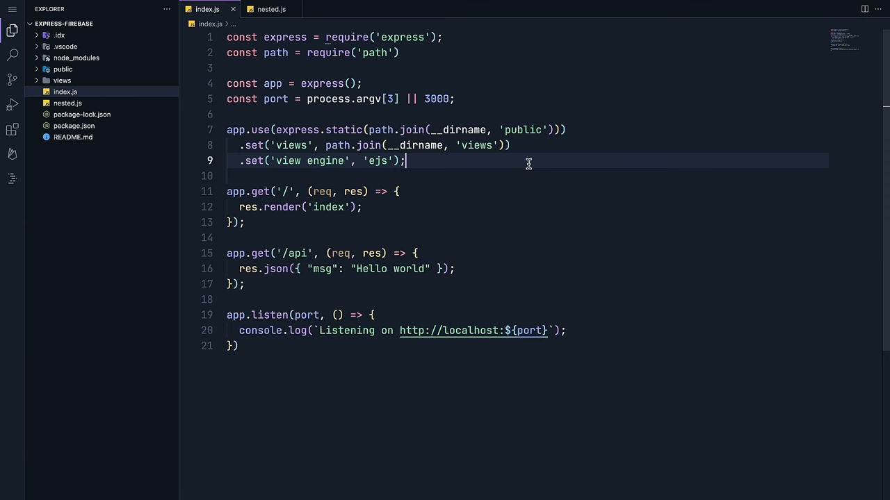
Step: Ask the AI for a POST /tasks route that retrieves the user id, yielding a pending diff
key("Enter")
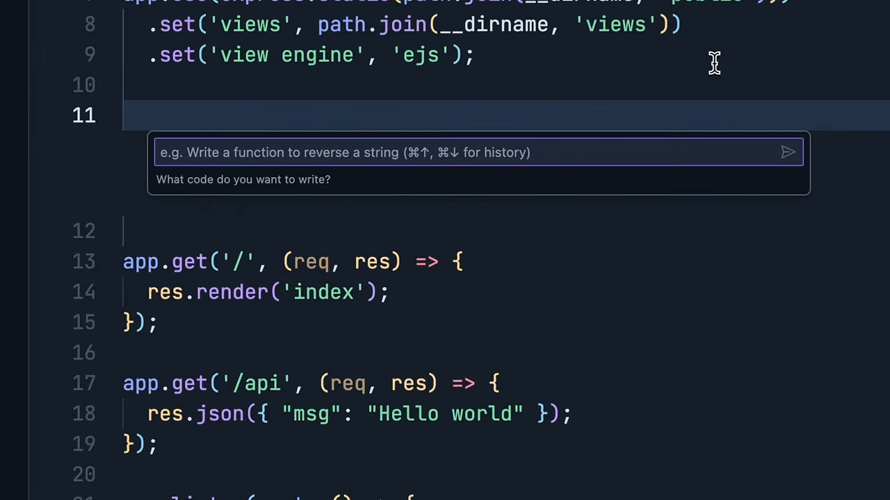
type("Create a POST route called /tasks")
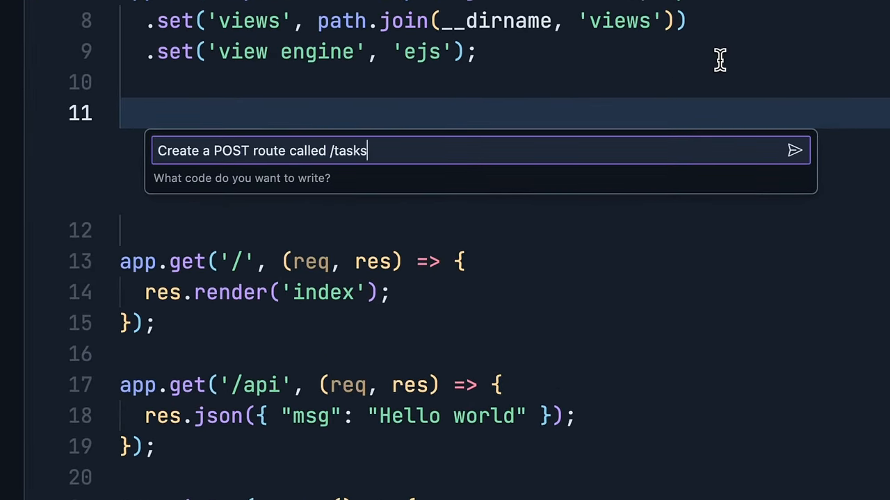
type("that retrieves the user id from the P")
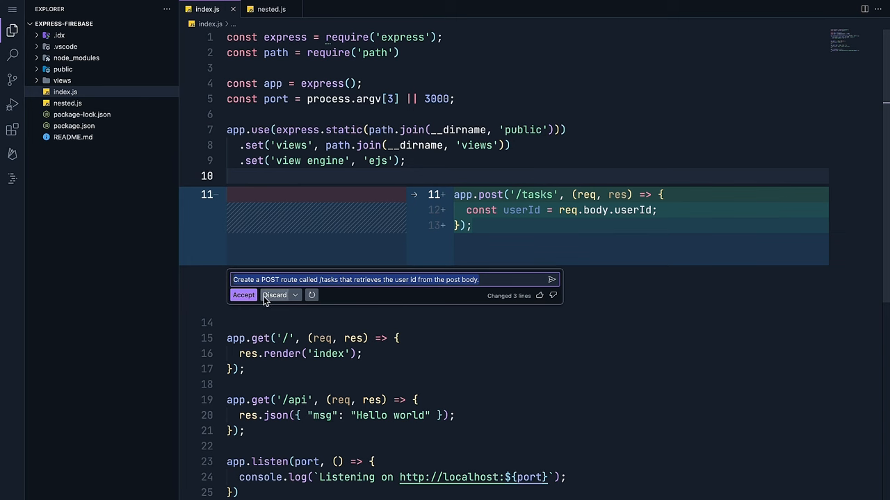
left_click(294, 294)
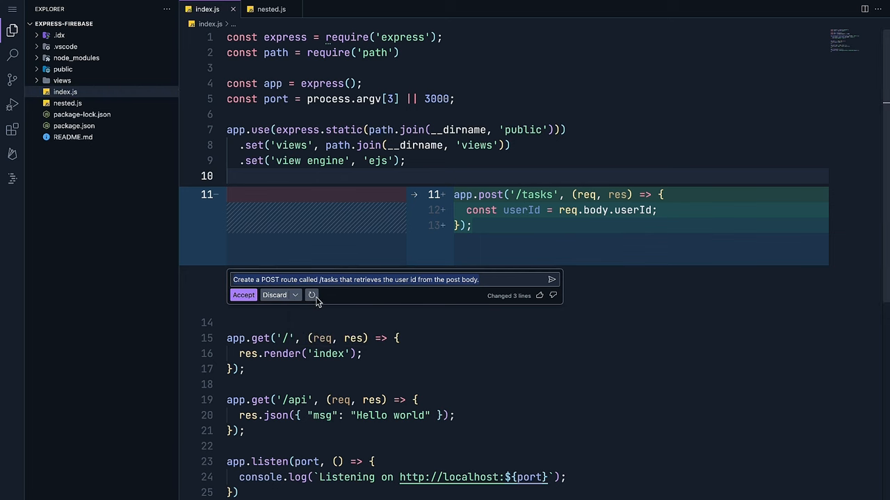
mouse_move(326, 300)
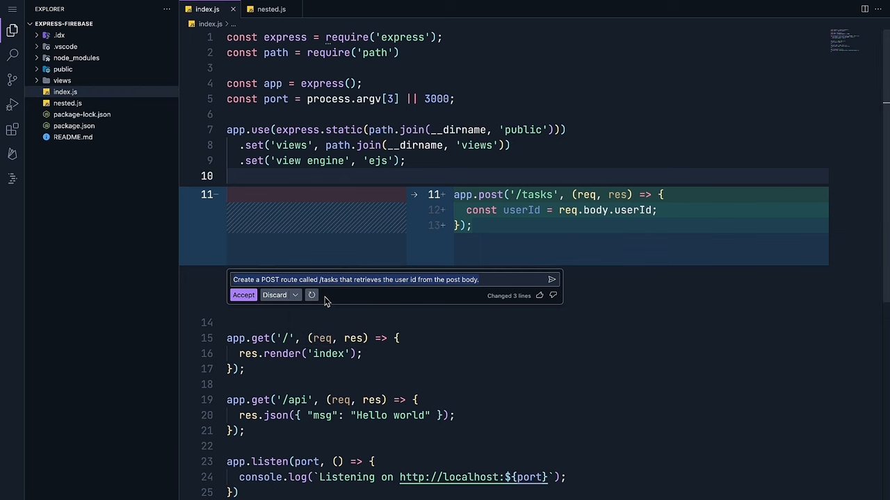
Step: Re-prompt for a /tasks route verifying the session ID token via Firebase Admin SDK and saving a createdAt-timestamped task to Firestore
left_click(273, 295)
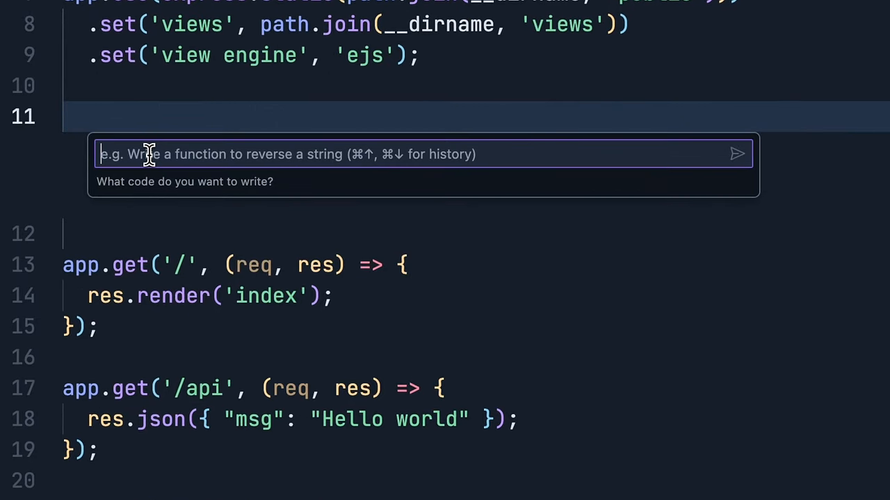
type("Create a POST endpoint named /tasks. Retrieve the ID Token from a cookie named")
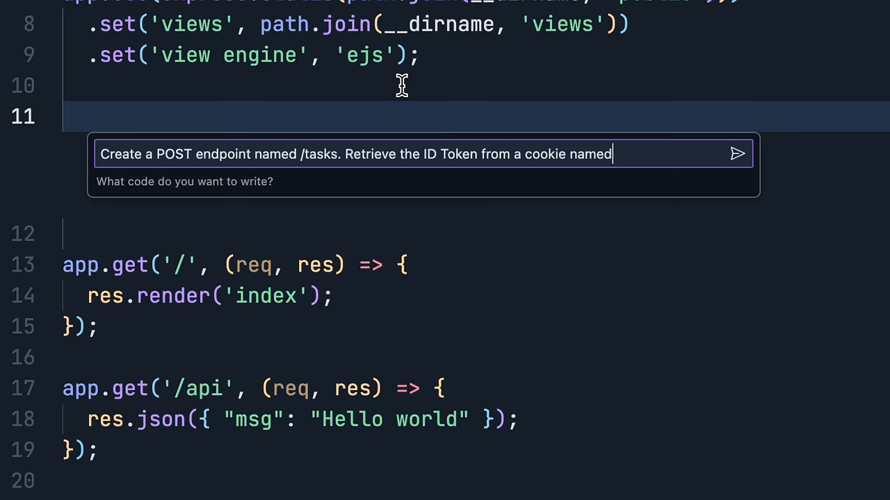
type("session. Verify this ID Token with the Firebase Admin SDK. Use the UID property to assign this task to the user. Then save the task with a server ti")
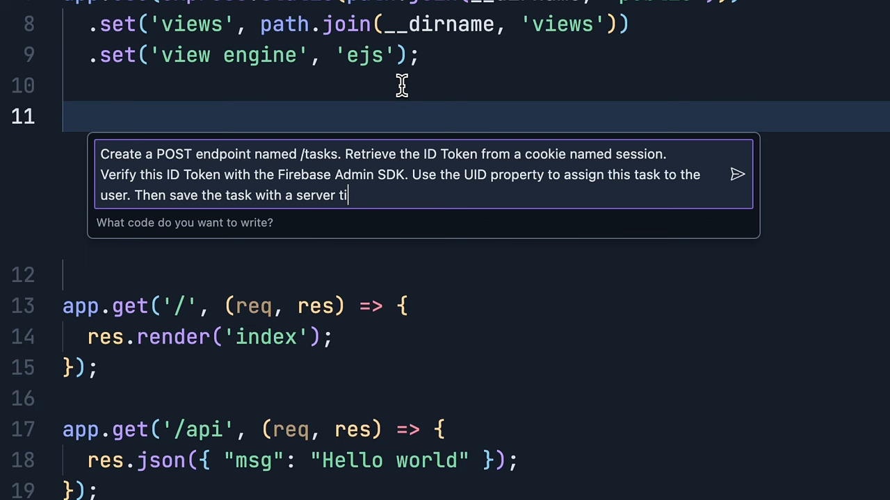
type("mestamp on the createdAt property and")
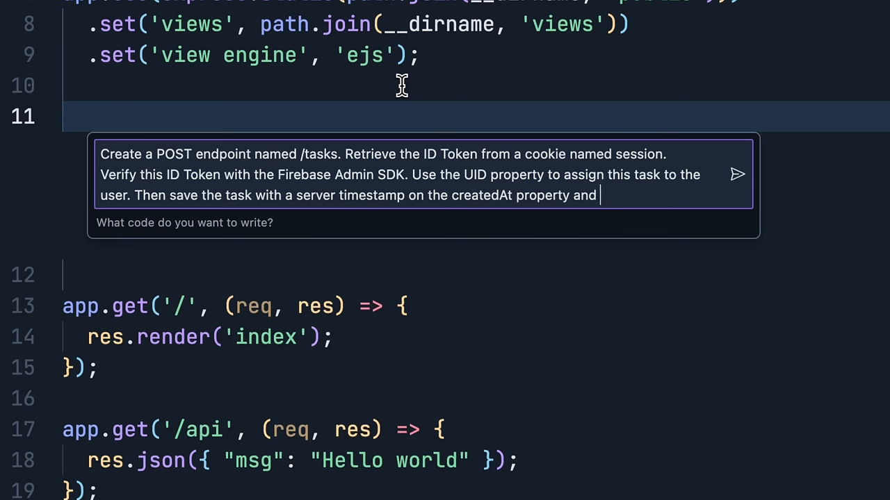
type("save it to the Firestore database using the Admin SDK.")
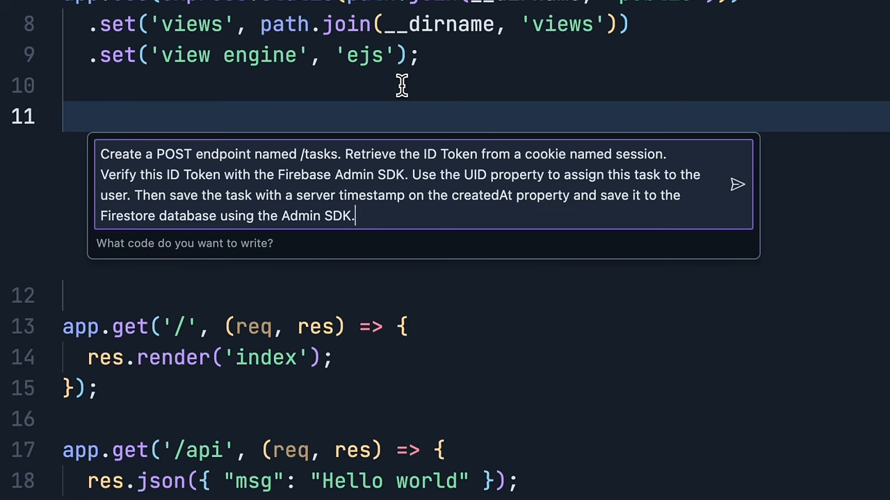
left_click(737, 184)
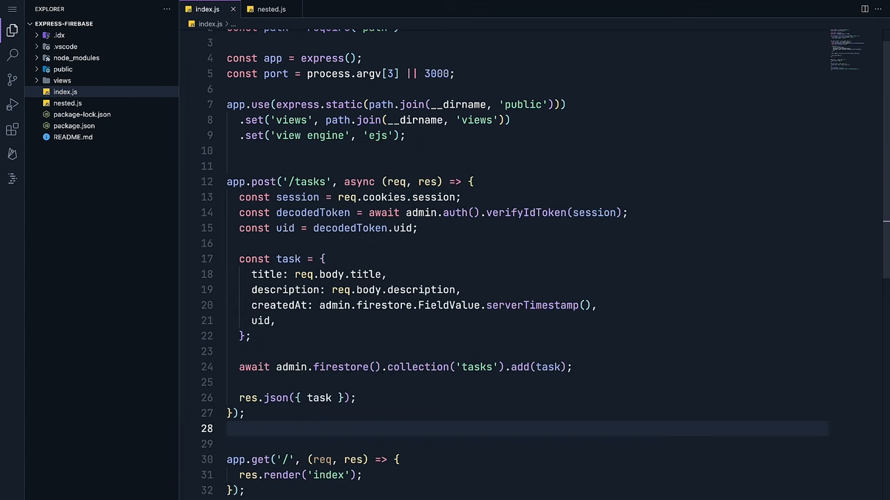
Step: Switch to nested.js showing the callback-based deeplyNested function
left_click(271, 8)
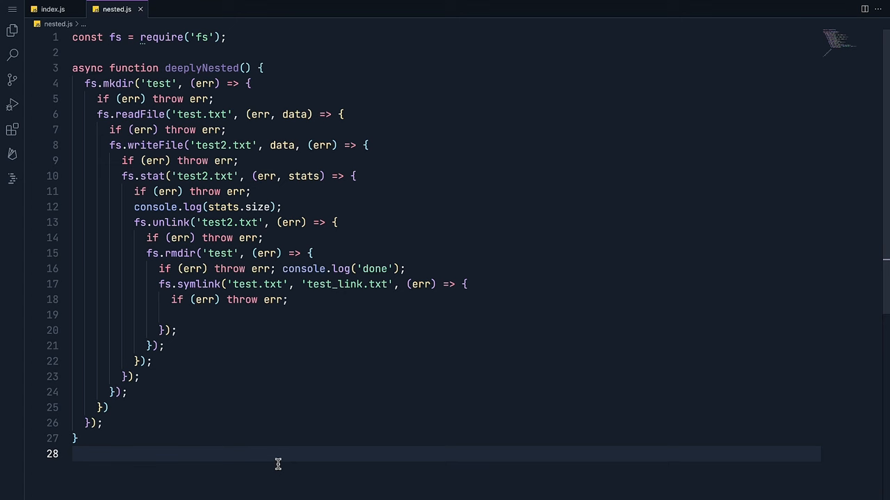
Step: Ask the AI to 'Refactor to use Node's promise API.' and review the Discard options on the pending diff
type("Refactor to")
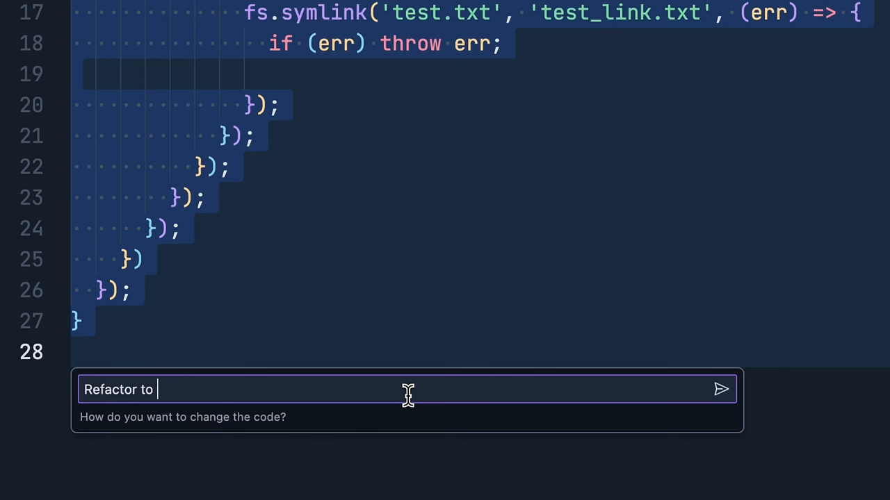
type("use Node's p")
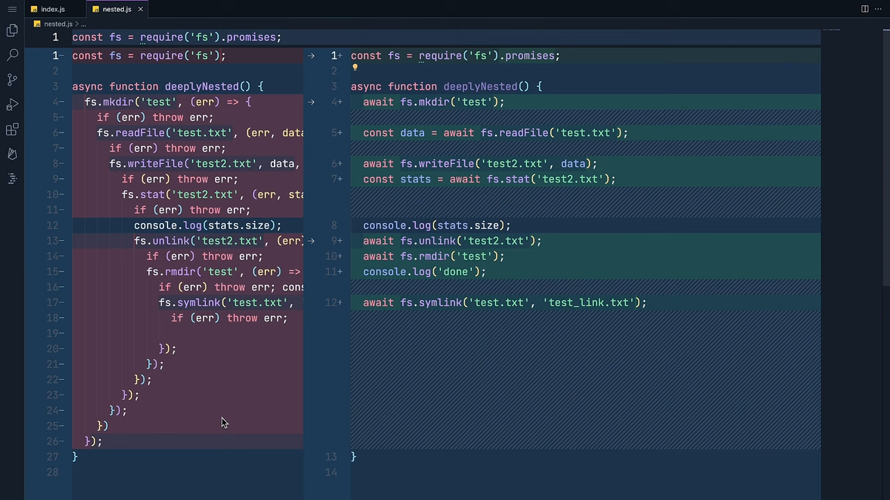
mouse_move(506, 373)
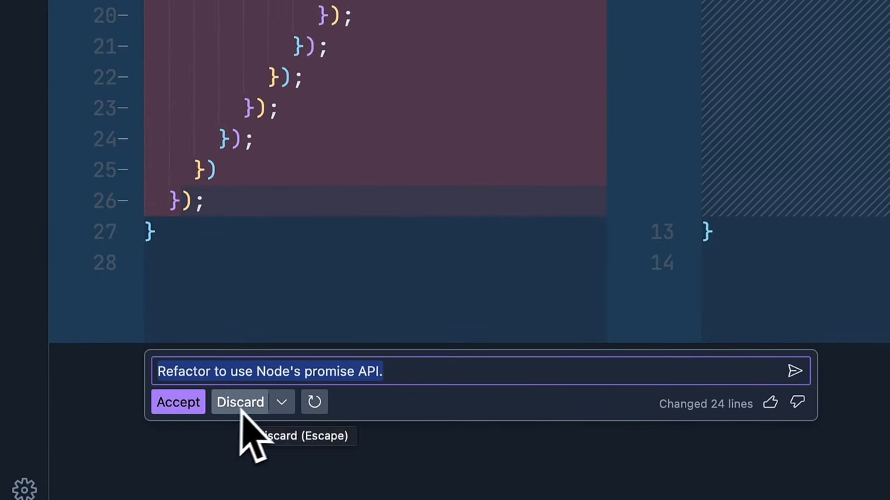
left_click(281, 401)
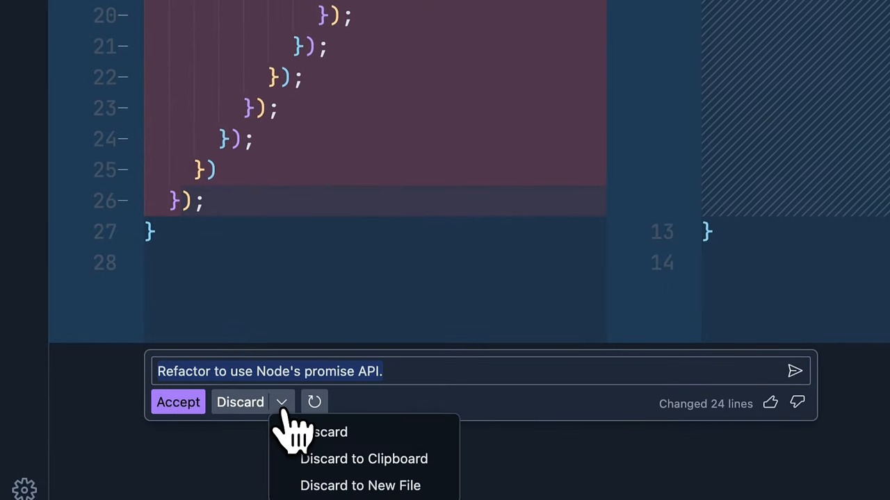